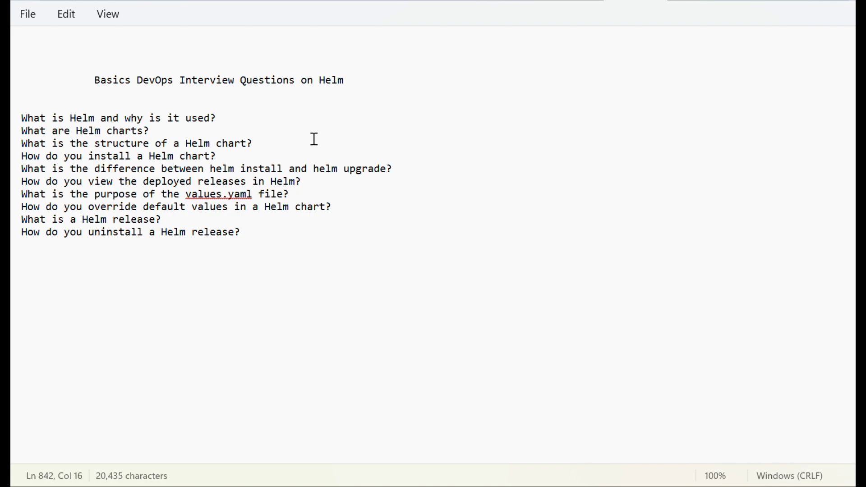
{"action": "mouse_move", "coordinate": [311, 150]}
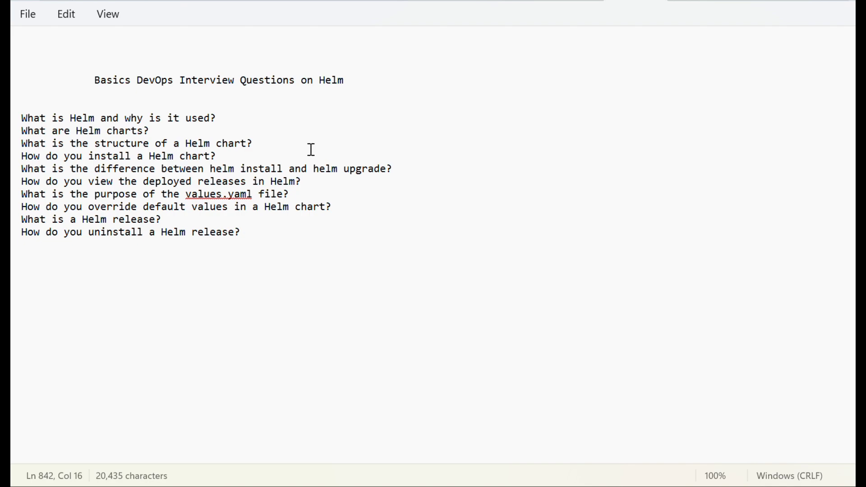
{"action": "mouse_move", "coordinate": [278, 228]}
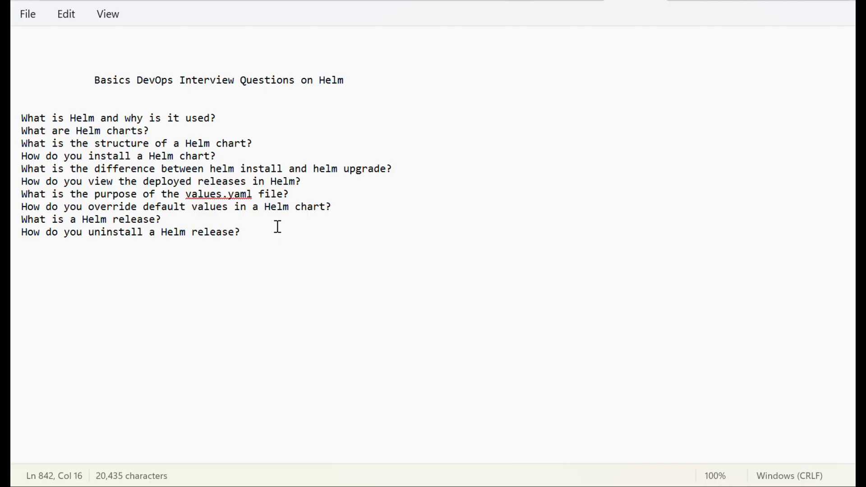
{"action": "mouse_move", "coordinate": [250, 194]}
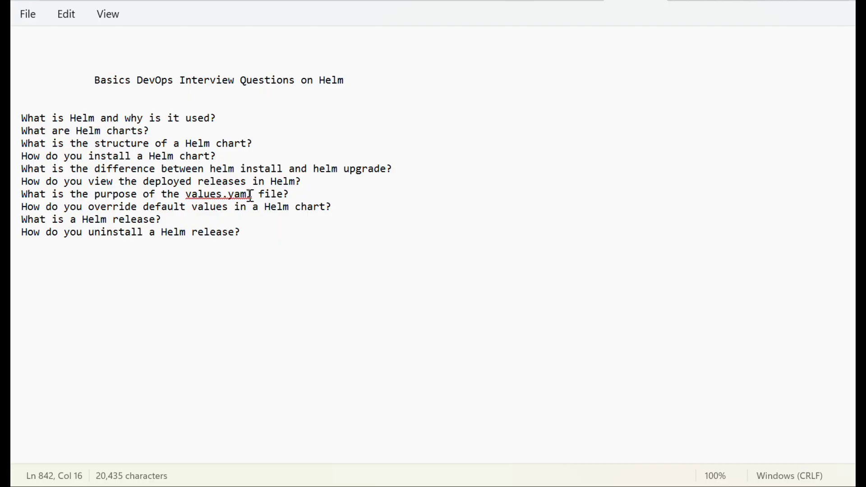
{"action": "mouse_move", "coordinate": [83, 108]}
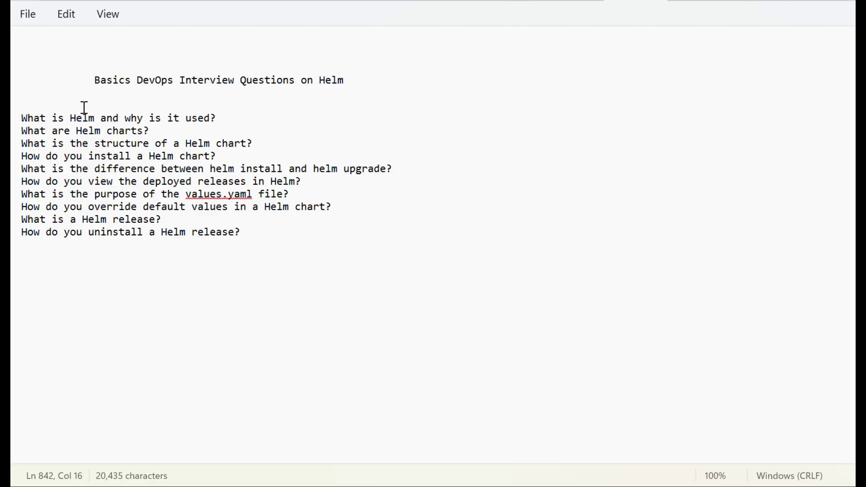
{"action": "mouse_move", "coordinate": [176, 117]}
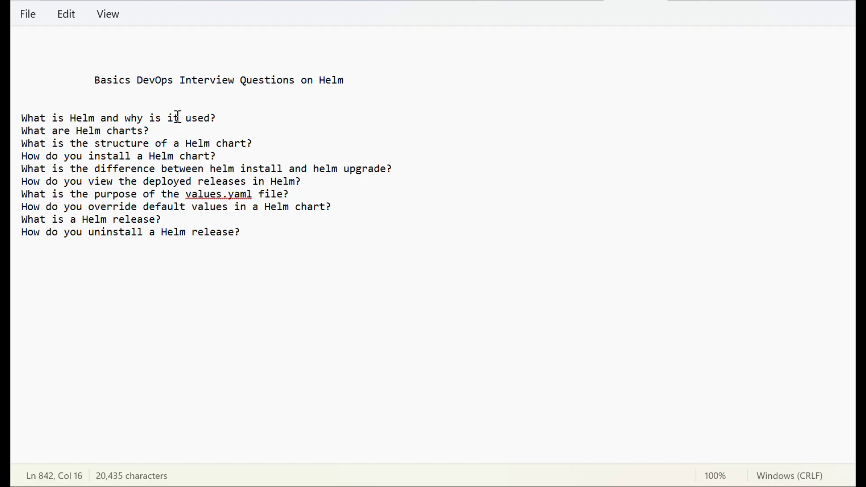
{"action": "mouse_move", "coordinate": [228, 117]}
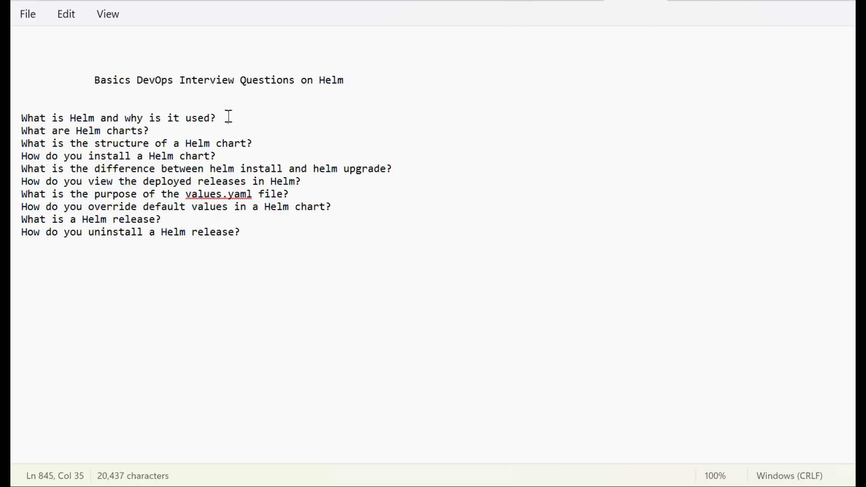
{"action": "type", "text": "apt"}
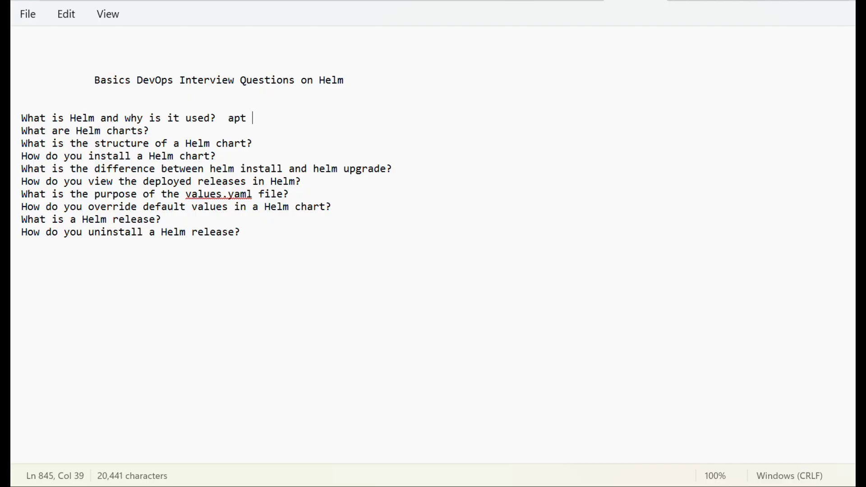
{"action": "type", "text": "- Ub"}
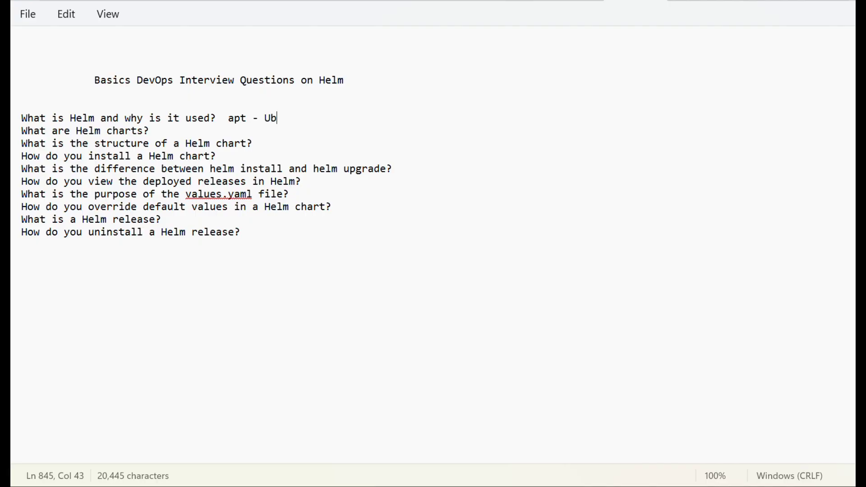
{"action": "type", "text": "untu and"}
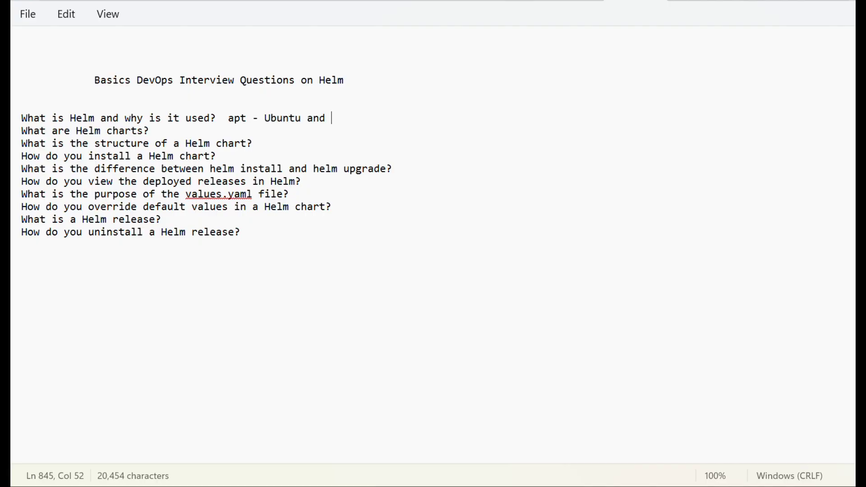
{"action": "type", "text": "yum-L"}
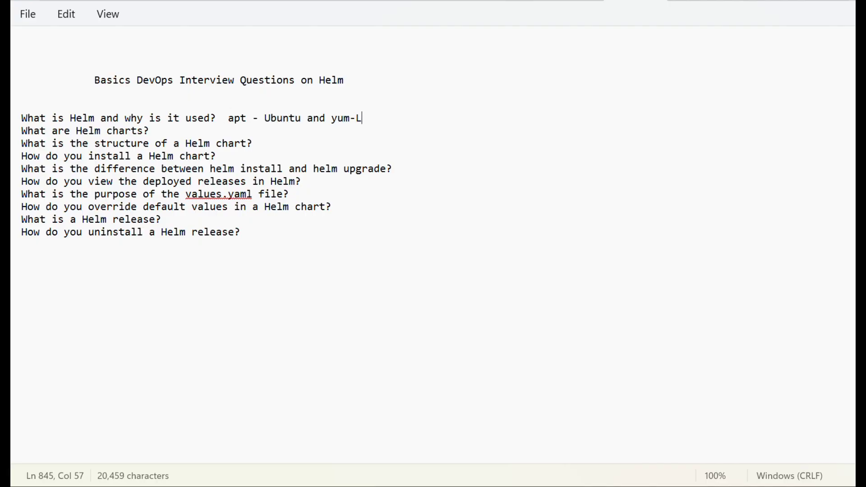
{"action": "type", "text": "i"}
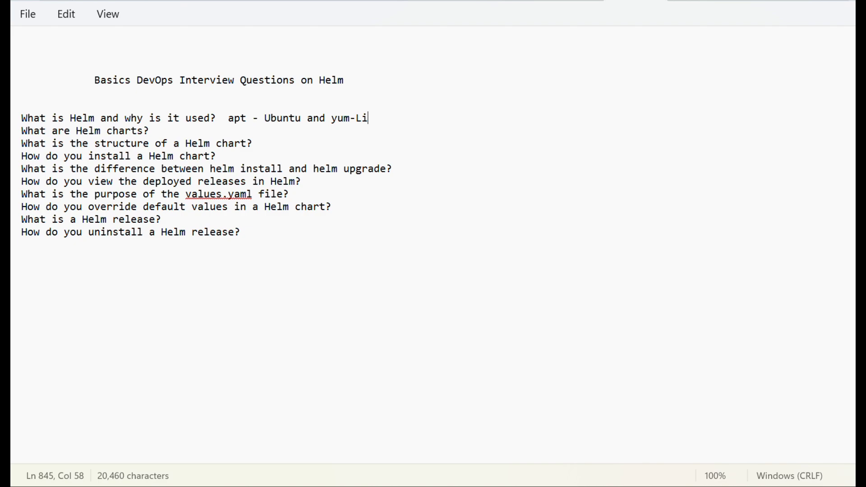
{"action": "type", "text": "HEL"}
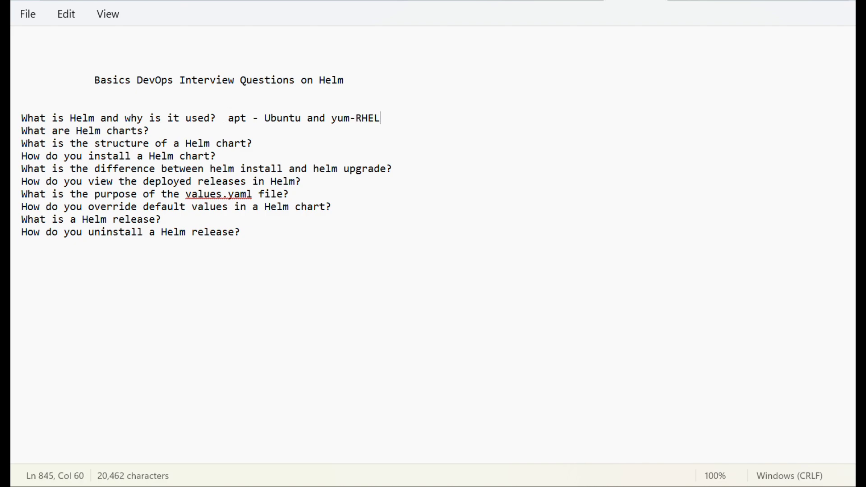
{"action": "mouse_move", "coordinate": [227, 118]}
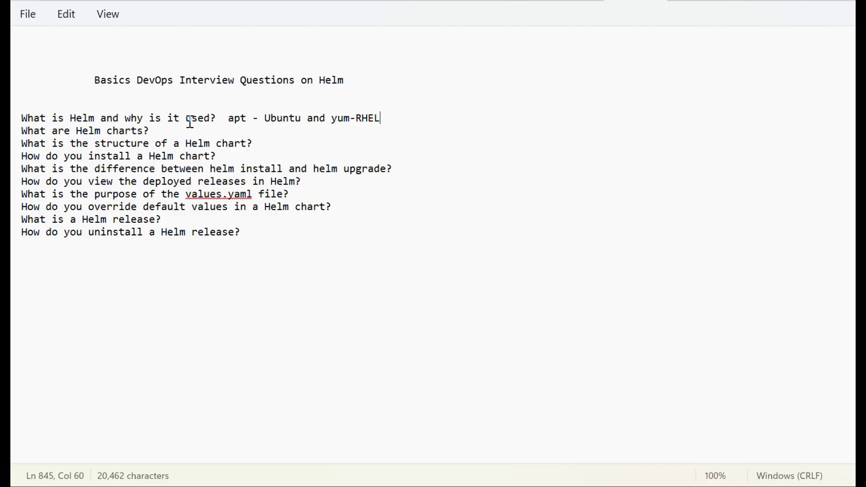
{"action": "mouse_move", "coordinate": [156, 131]}
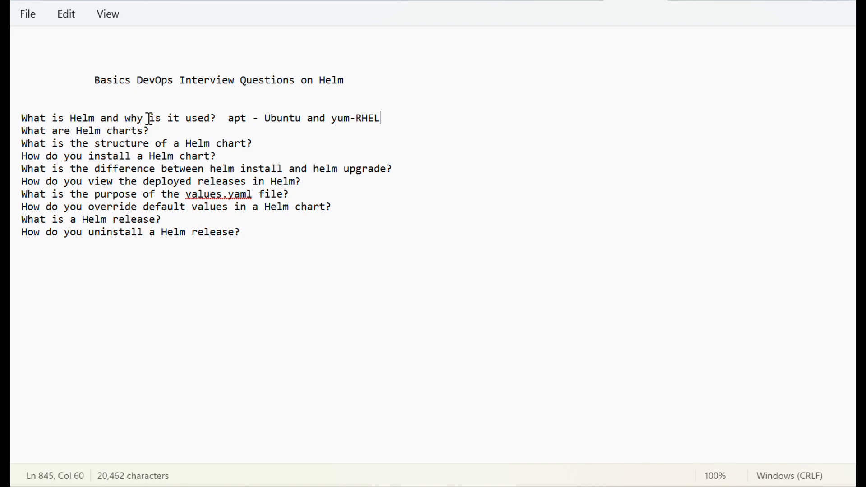
{"action": "mouse_move", "coordinate": [185, 130]}
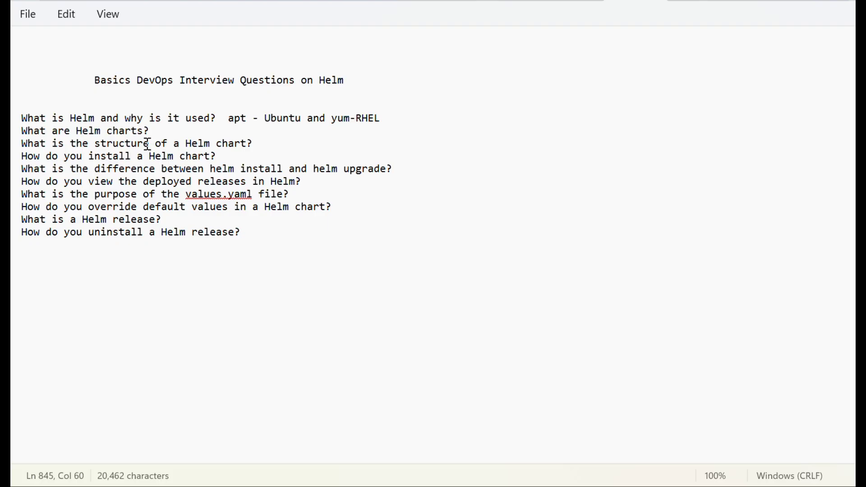
{"action": "mouse_move", "coordinate": [191, 177]}
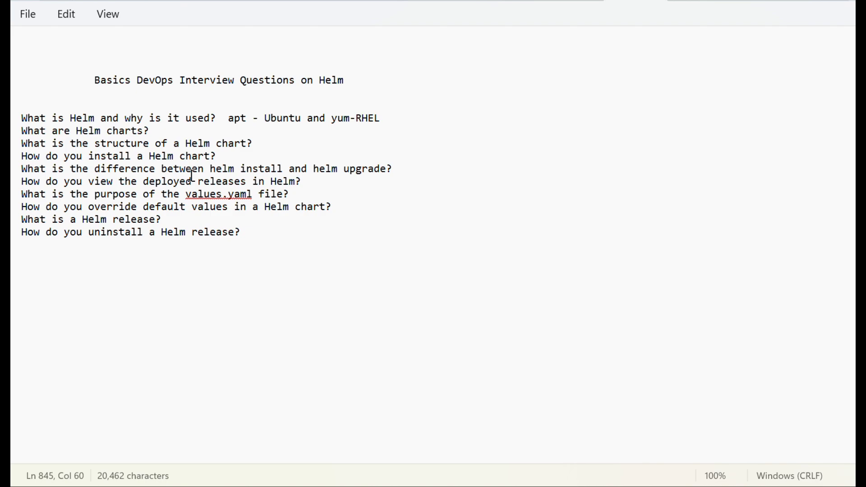
{"action": "mouse_move", "coordinate": [263, 213]}
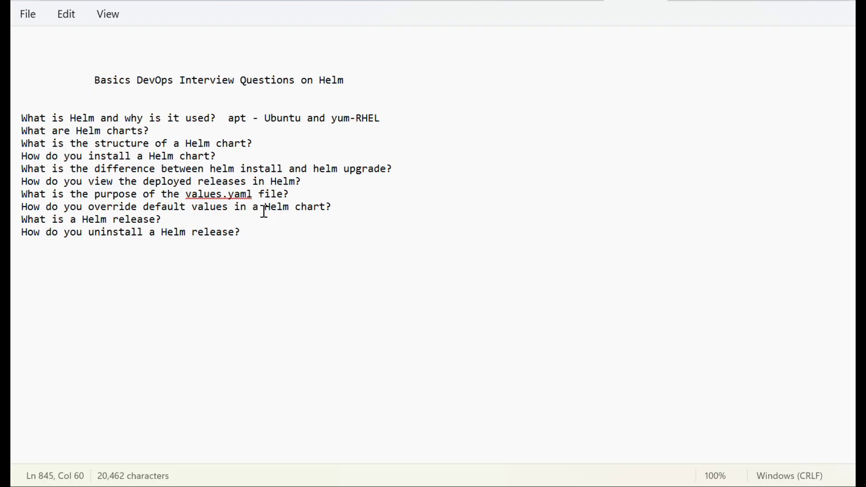
{"action": "mouse_move", "coordinate": [282, 227]}
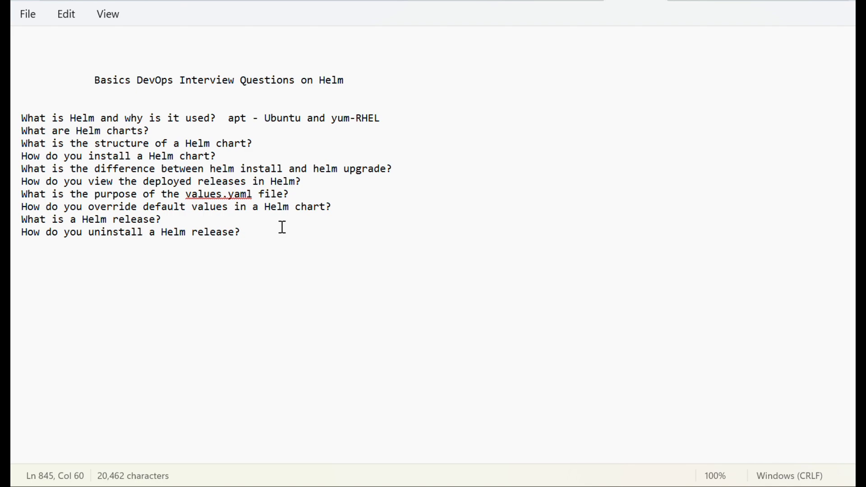
{"action": "mouse_move", "coordinate": [348, 135]}
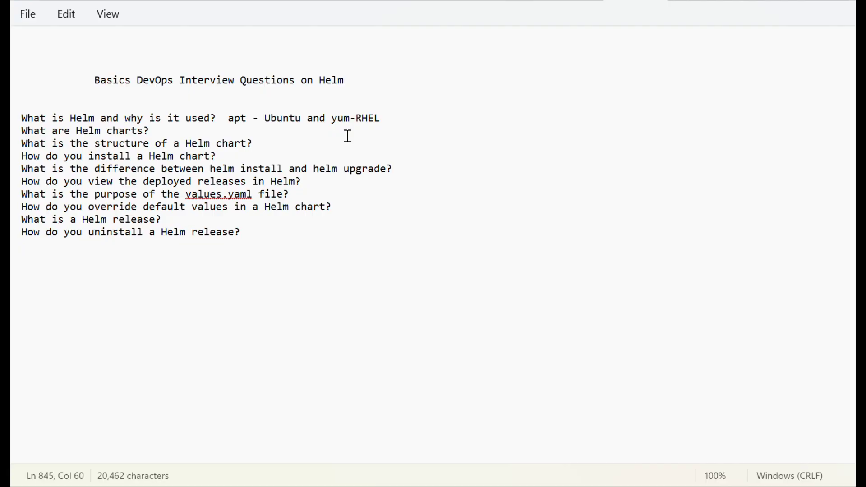